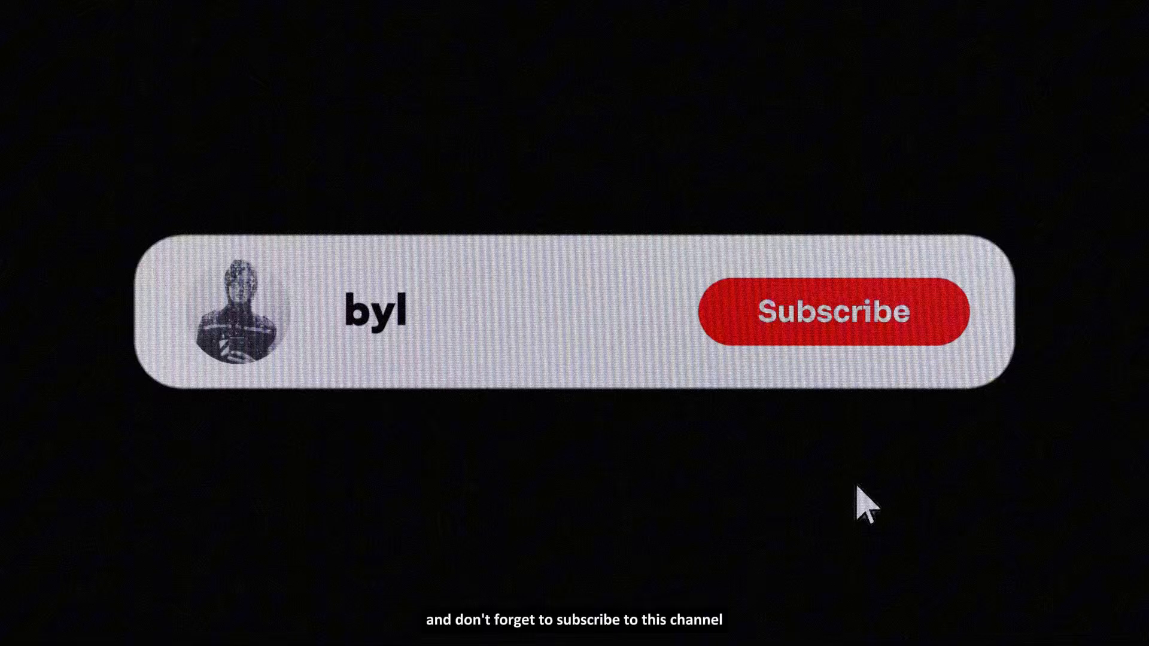
# - Keyframe the laboratory background's Scale at 100% at 0 s, then at a zoomed-in value later
pyautogui.click(836, 311)
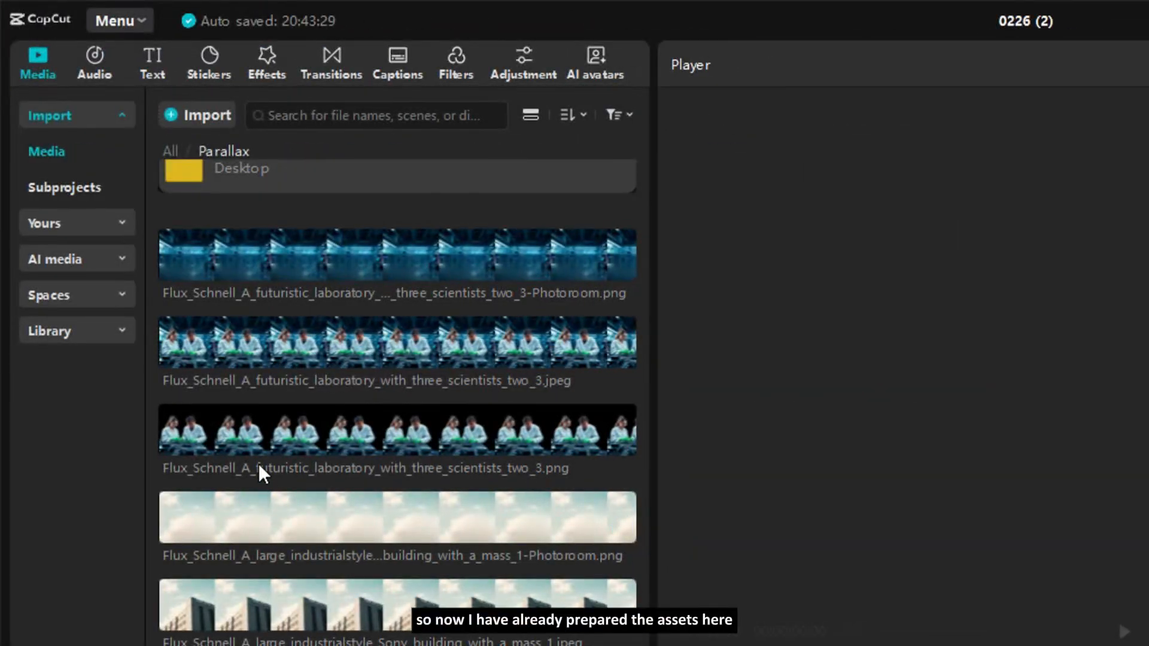
pyautogui.moveTo(193, 588)
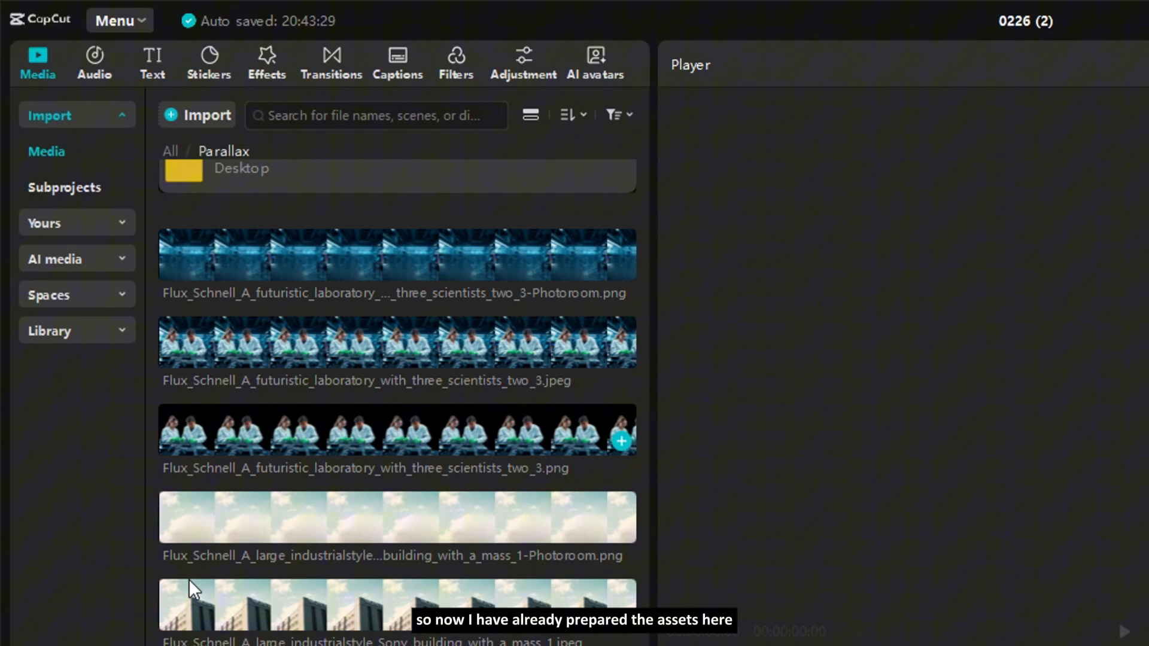
pyautogui.moveTo(286, 252)
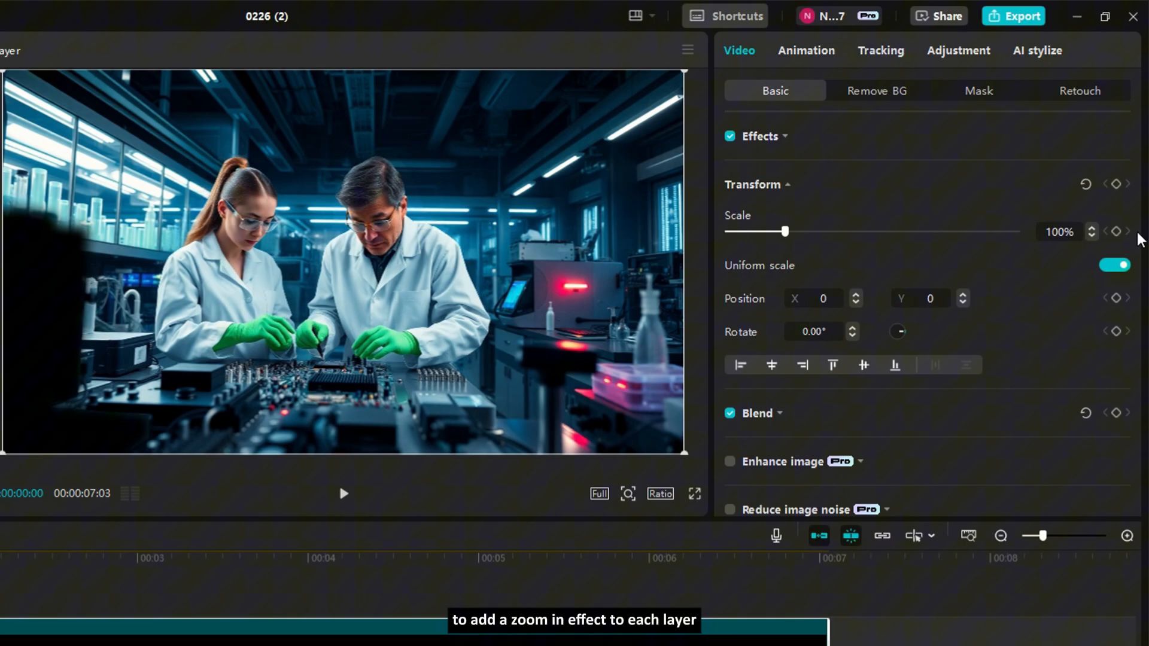
pyautogui.moveTo(1117, 184)
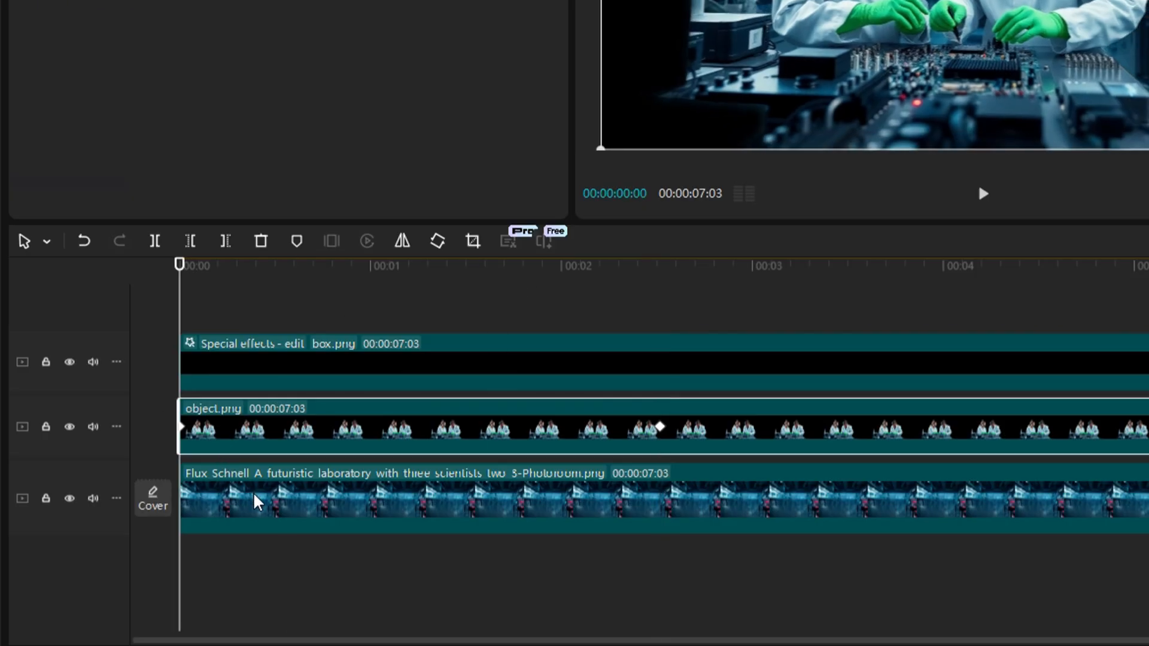
pyautogui.click(637, 262)
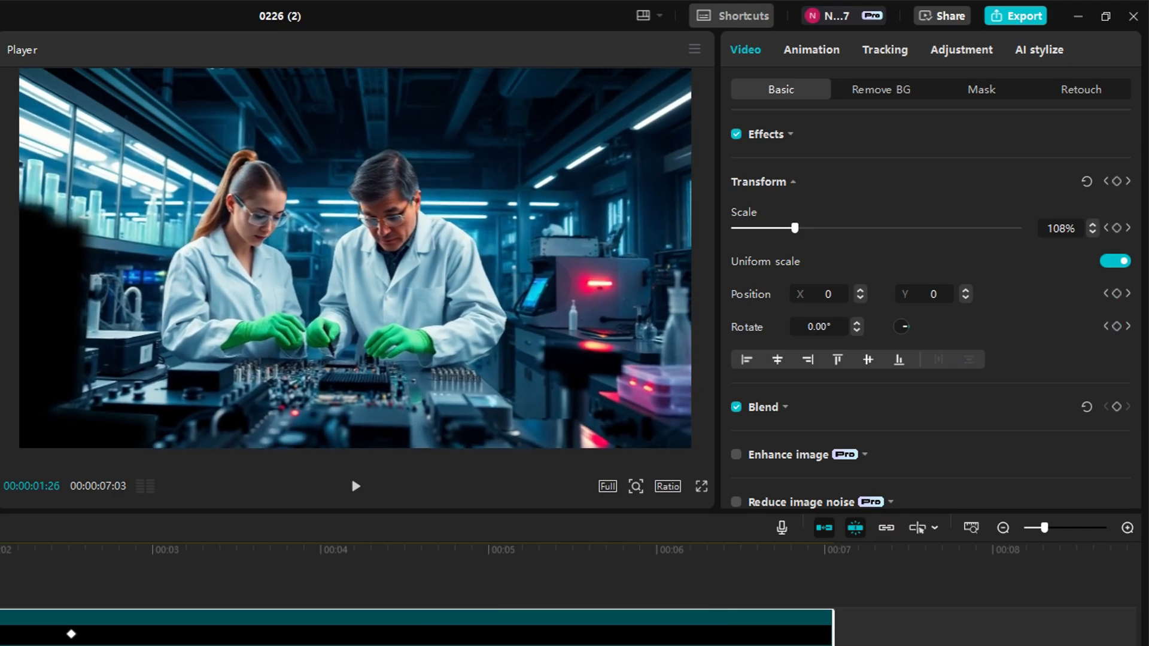
pyautogui.click(355, 486)
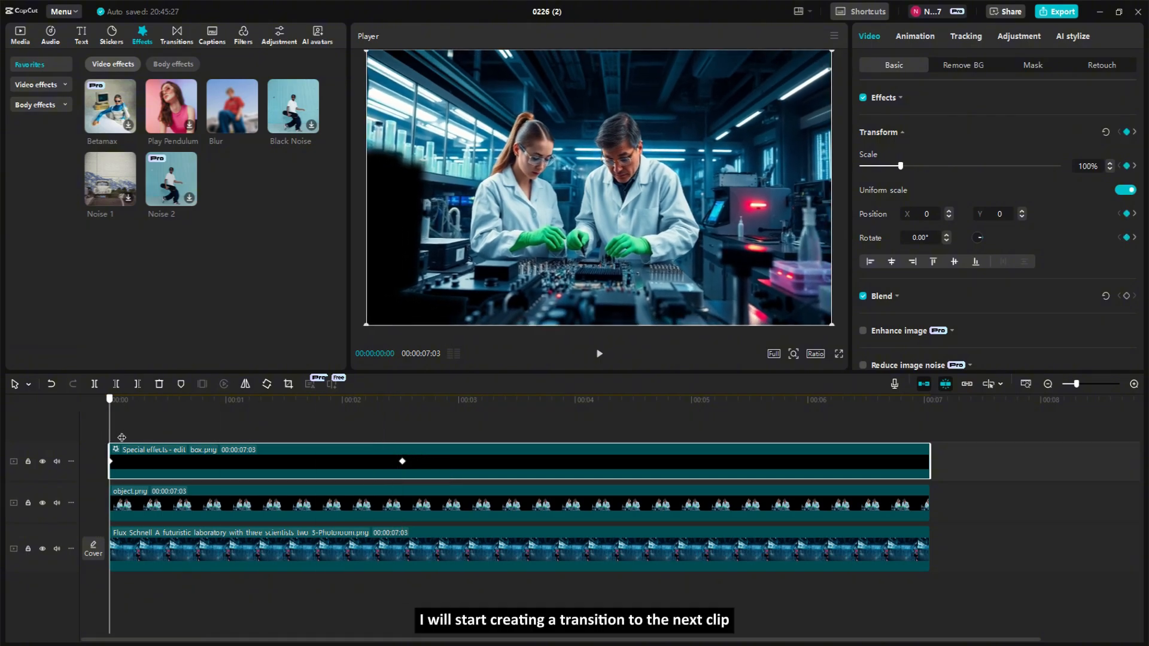
# - Add Position X keyframes to the laboratory background so it starts sliding sideways
pyautogui.click(598, 353)
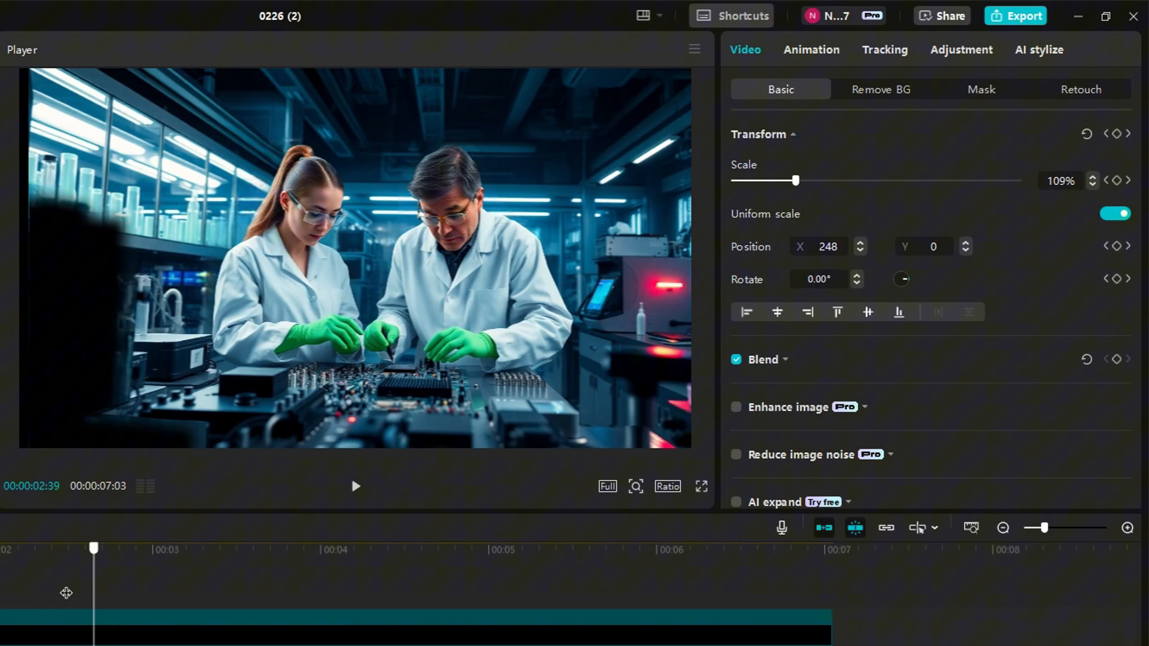
pyautogui.click(356, 486)
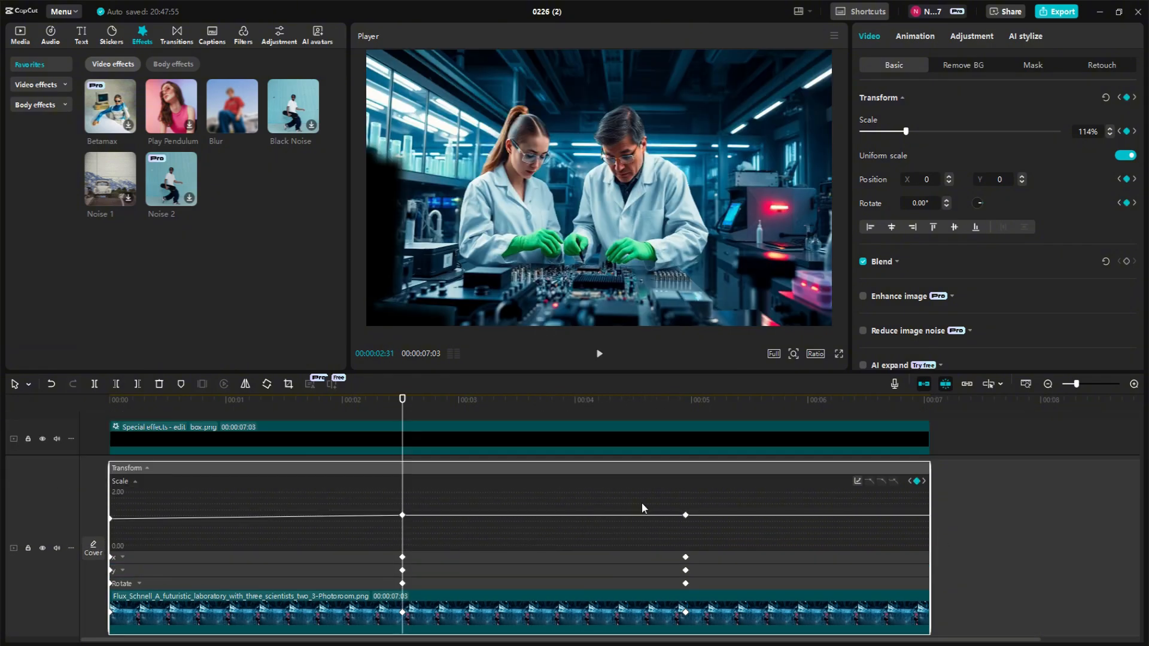
# - Split the laboratory layers at their last keyframe, 4:57, and remove the remainder
pyautogui.rightClick(401, 516)
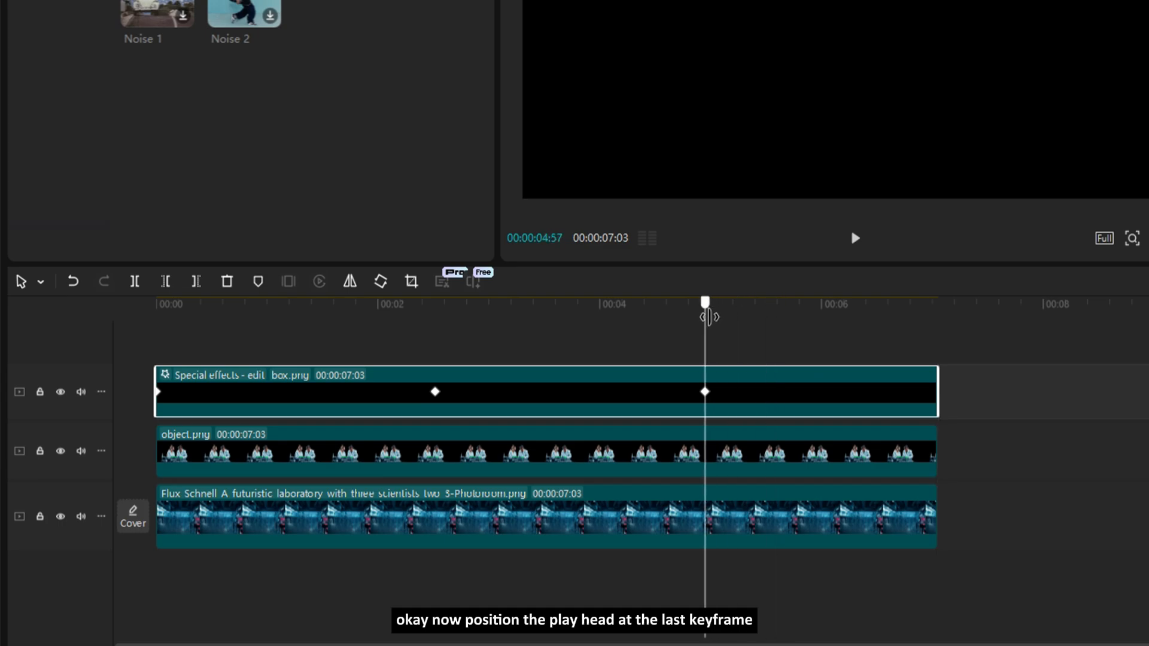
pyautogui.press('w')
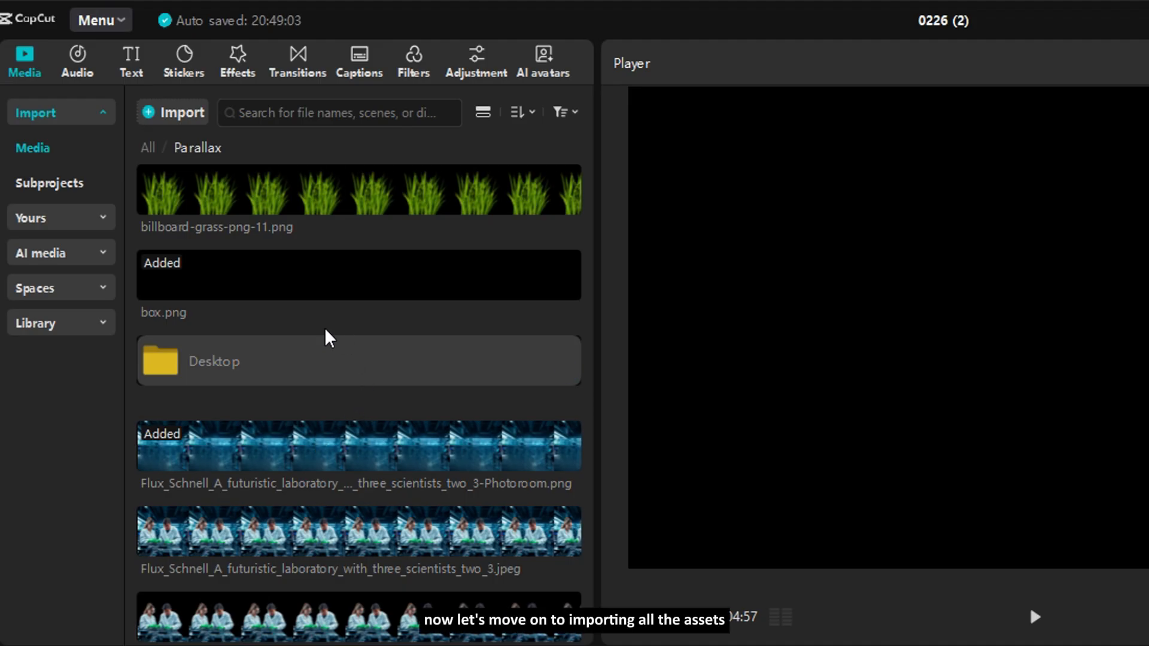
# - Place the Sony building background, building cutout and grass compound clip after 4:57
pyautogui.scroll(-3)
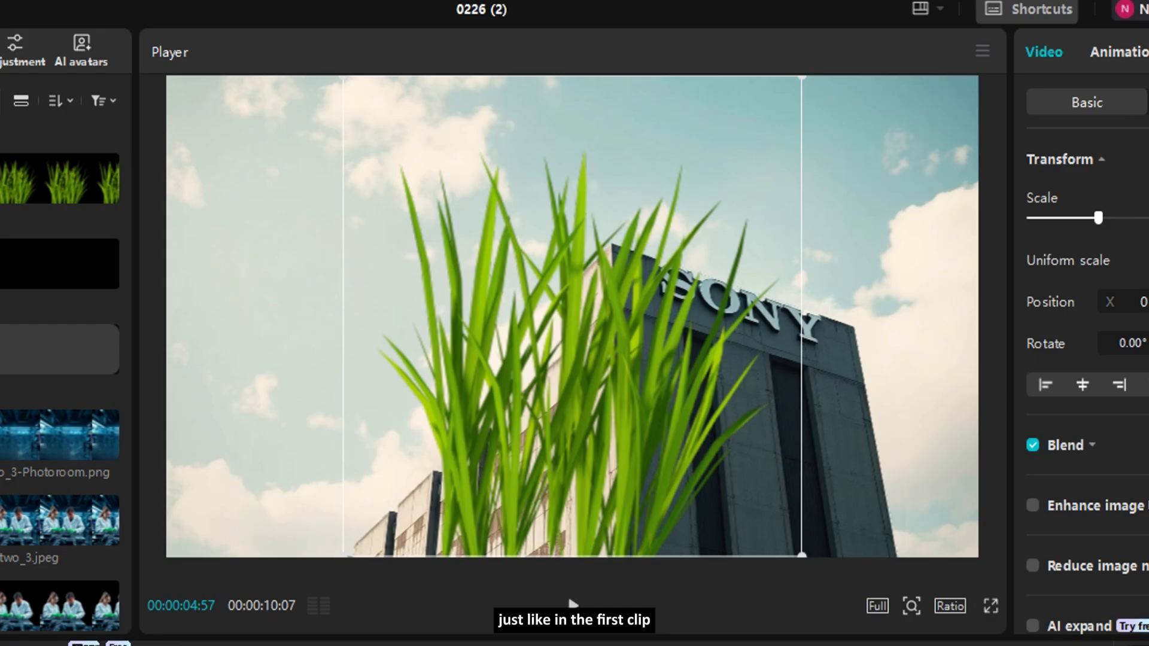
pyautogui.click(922, 62)
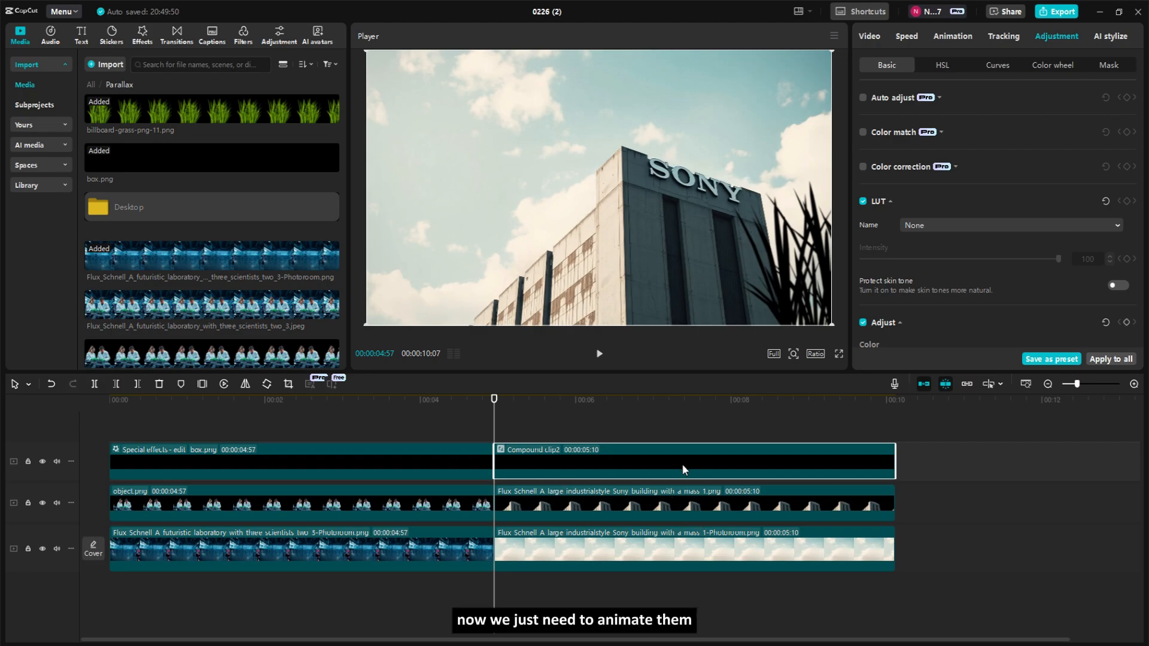
pyautogui.moveTo(755, 476)
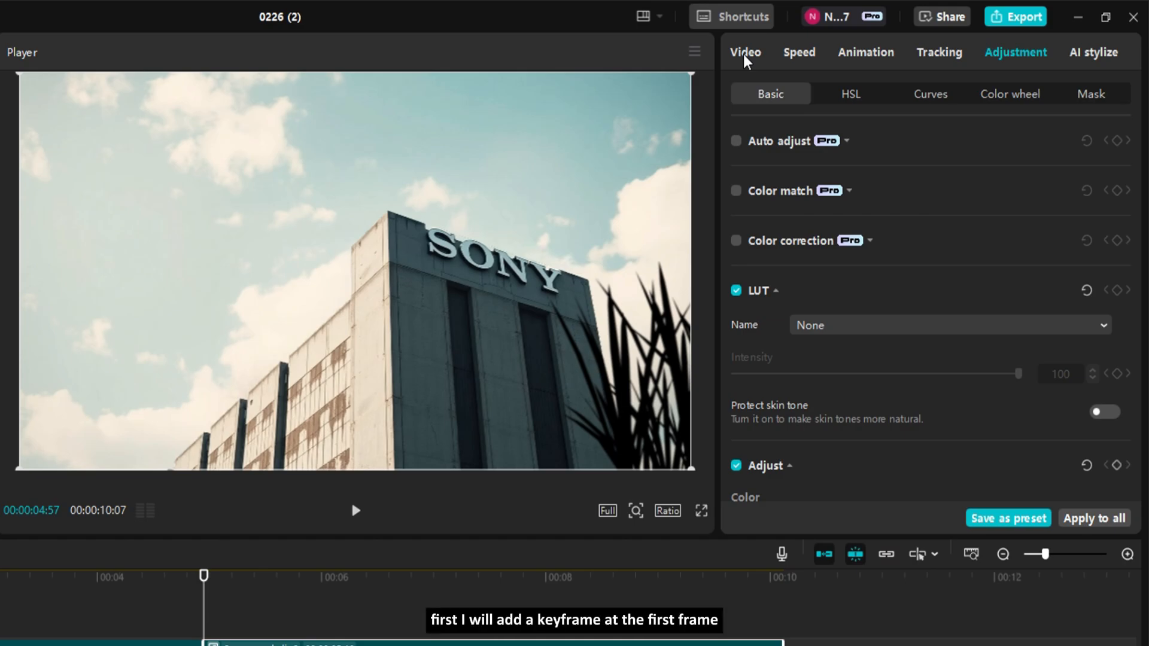
# - Keyframe the building background's Position from a large X offset at its first frame to X 0
pyautogui.click(745, 52)
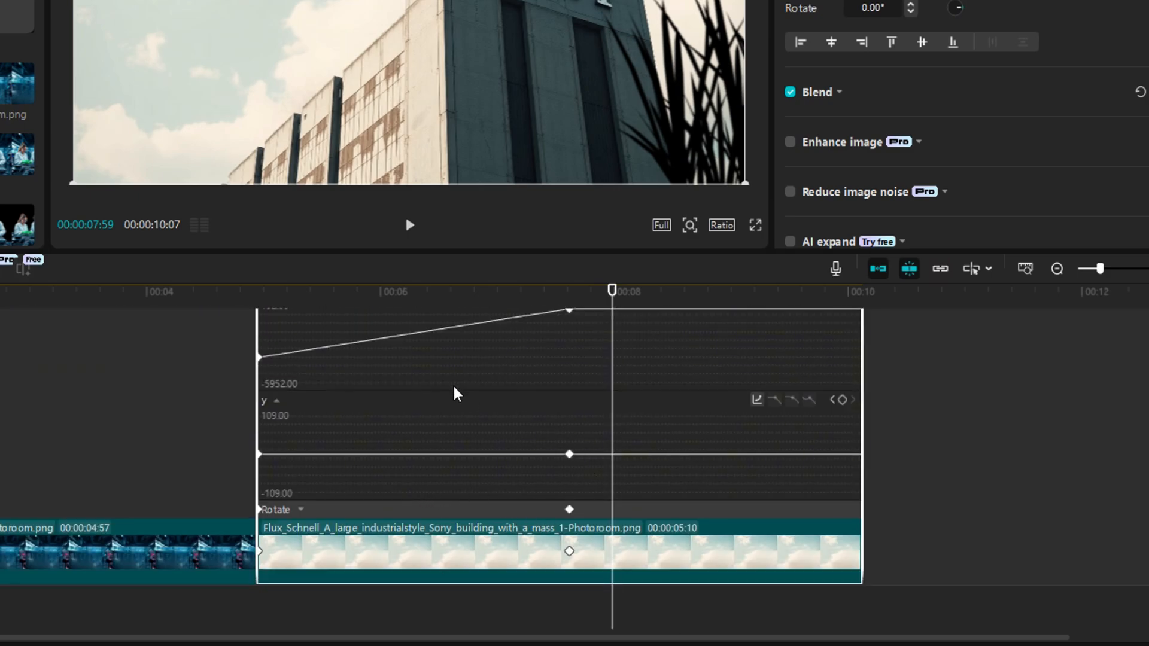
# - Apply the Ease preset curve to the building background's end X keyframe
pyautogui.rightClick(569, 357)
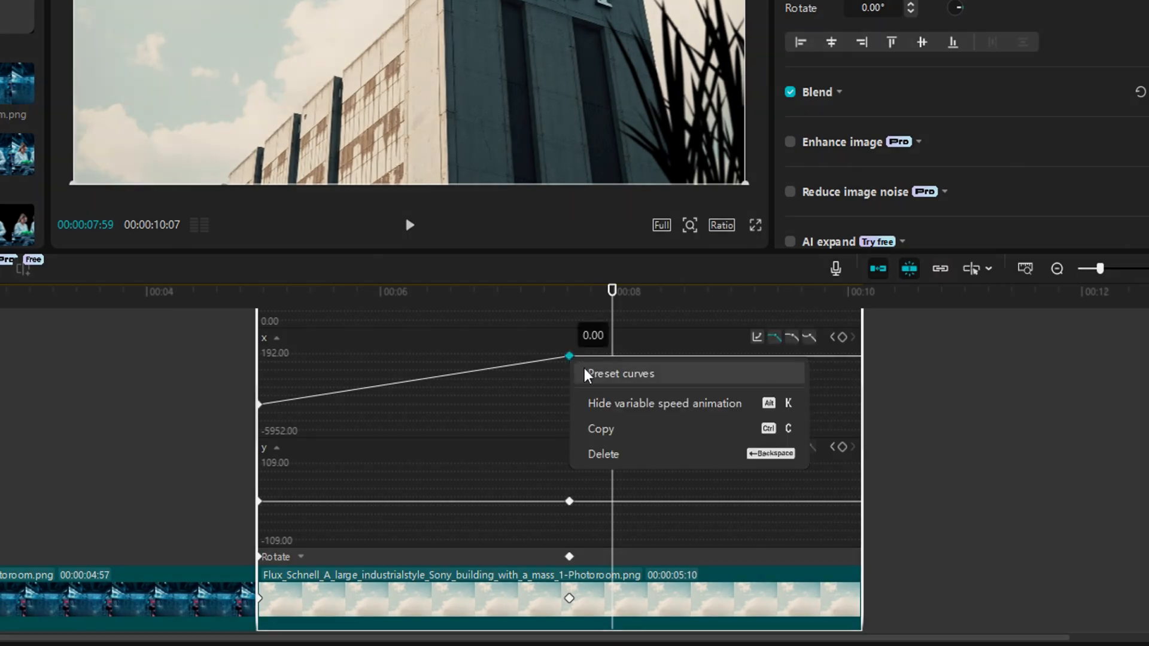
pyautogui.click(621, 374)
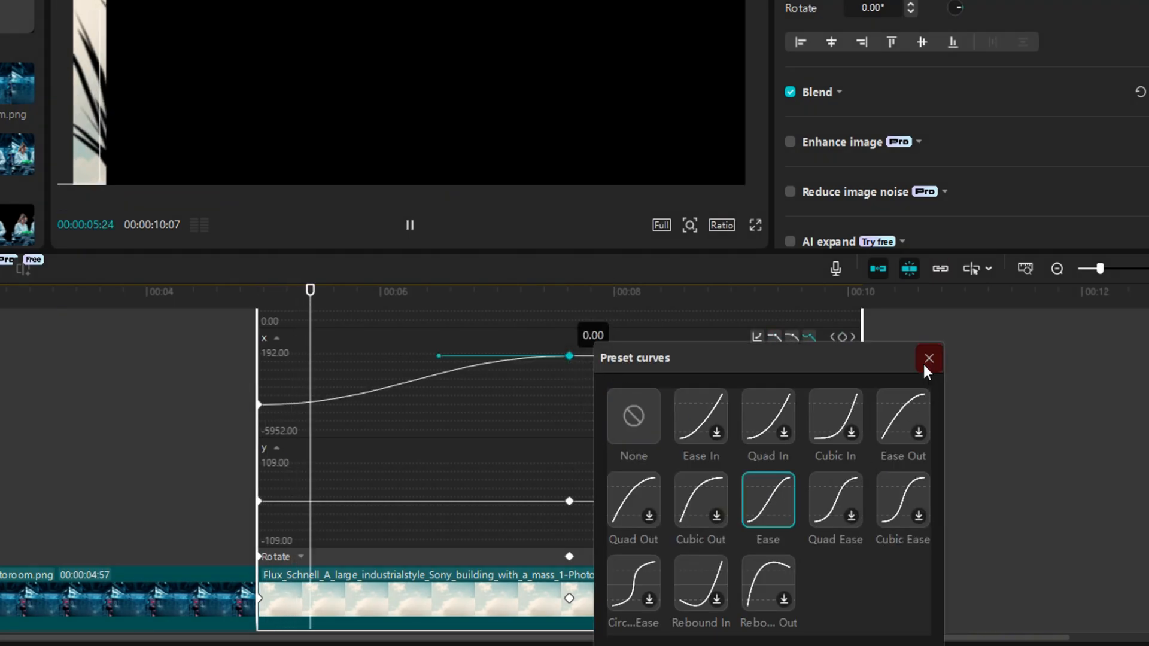
pyautogui.click(928, 358)
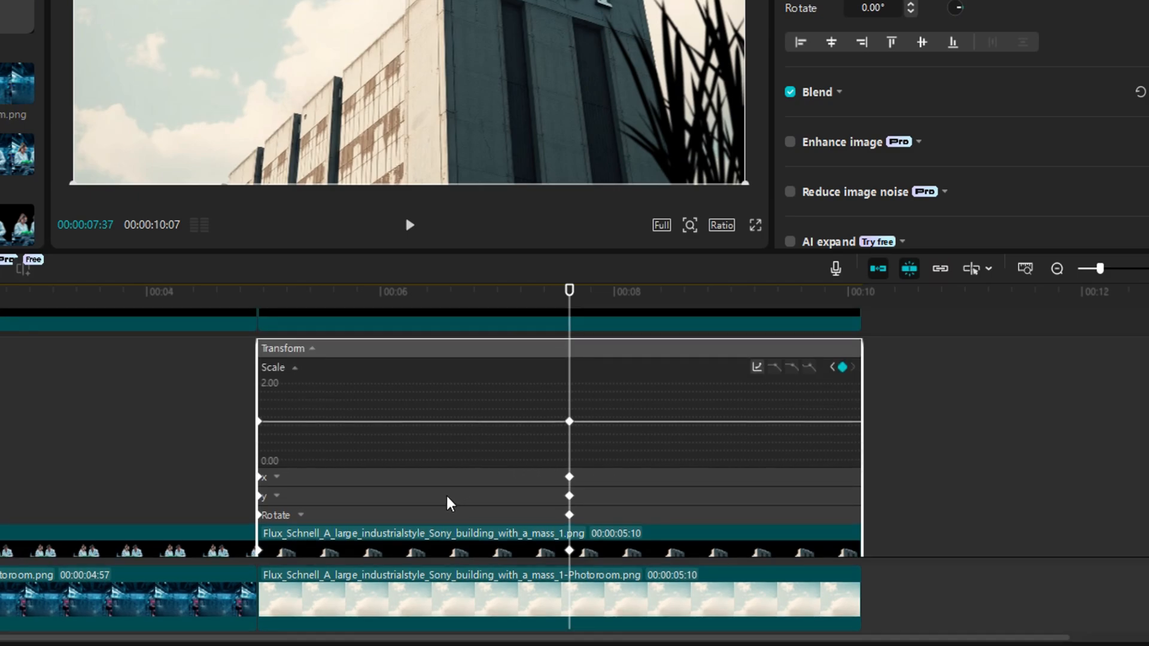
# - Apply the Ease preset curve to the building cutout's and grass compound clip's X keyframes
pyautogui.rightClick(570, 404)
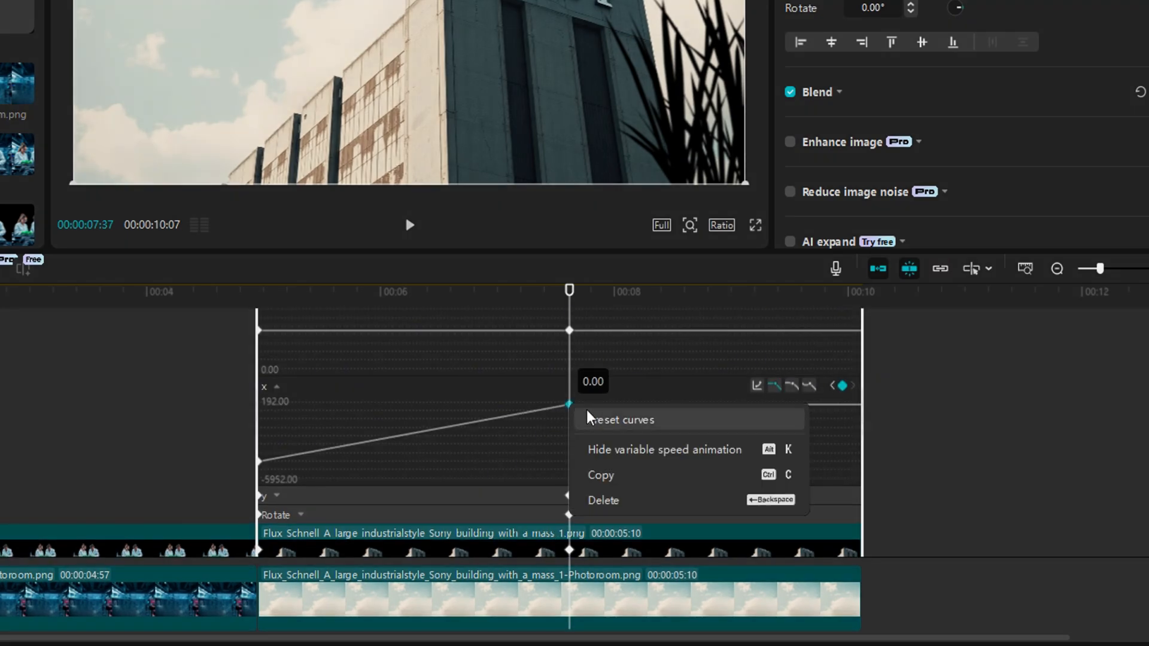
pyautogui.click(409, 225)
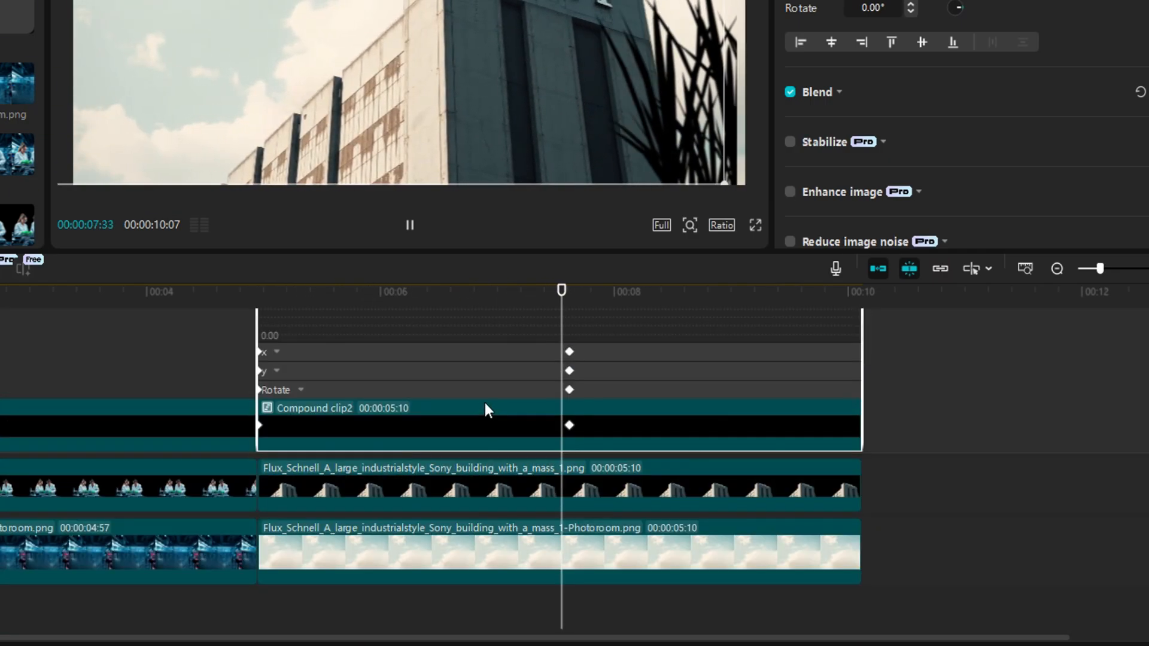
pyautogui.click(409, 225)
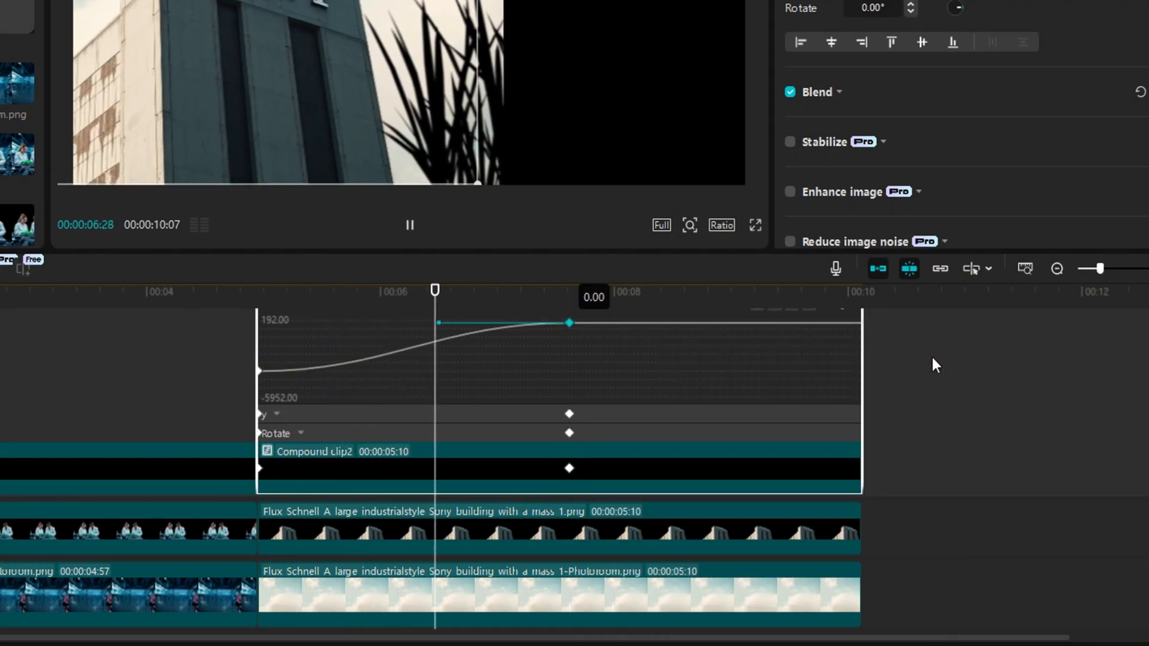
pyautogui.click(409, 225)
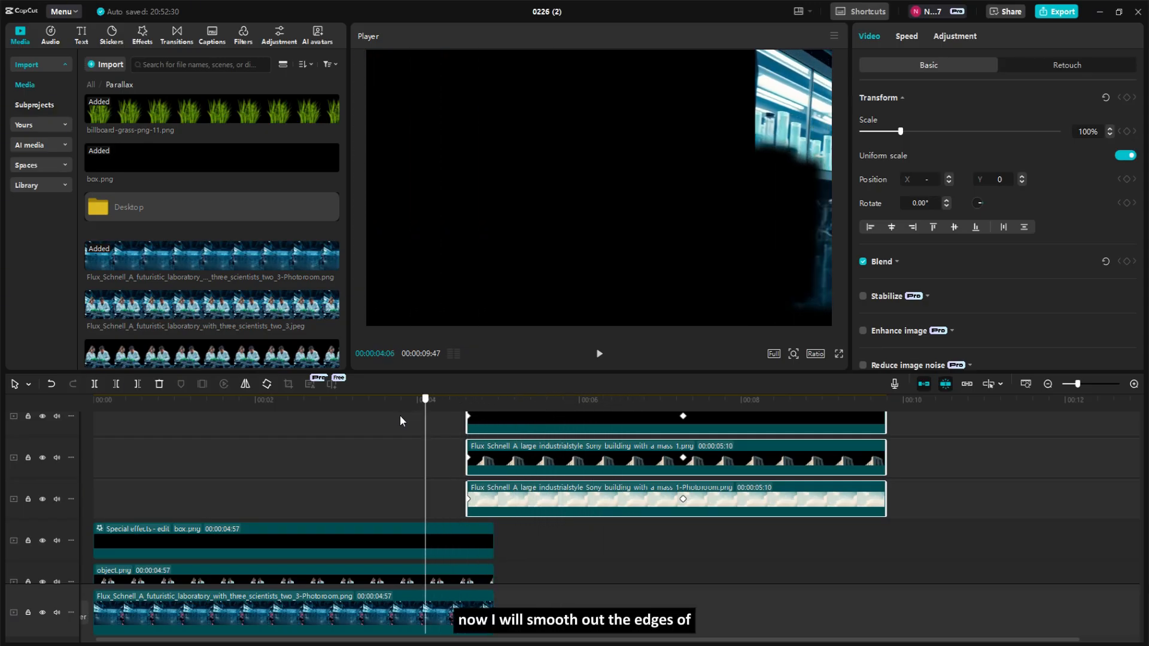
# - Add Rectangle masks to the building and laboratory backgrounds, feathering the laboratory one to 12
pyautogui.click(572, 399)
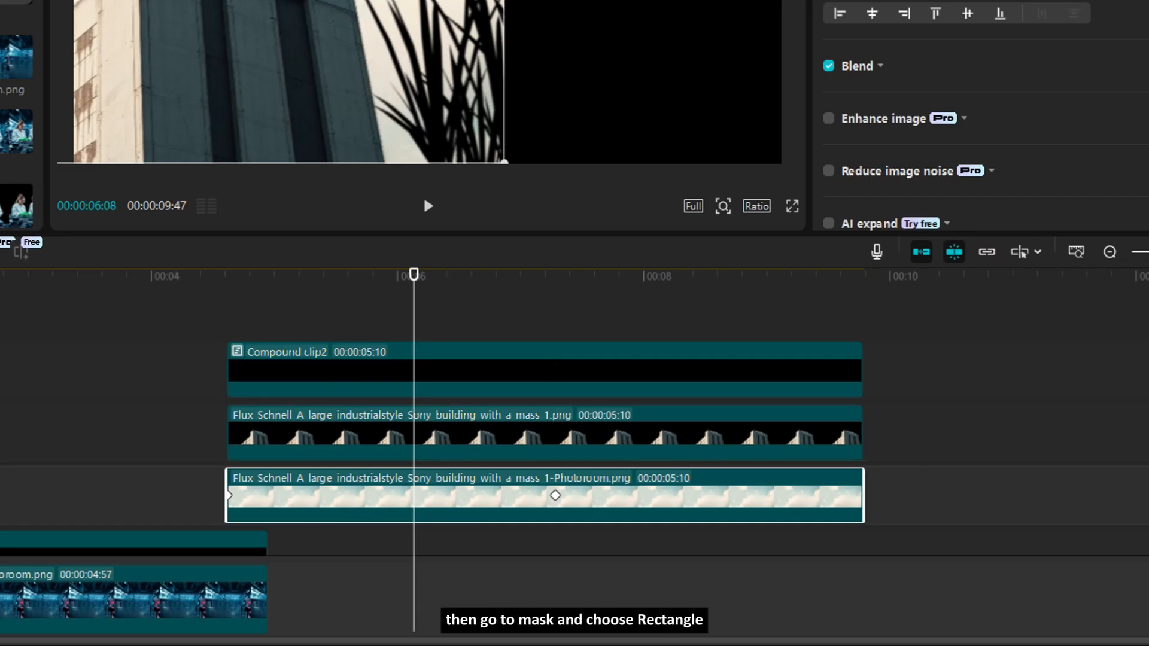
pyautogui.click(970, 99)
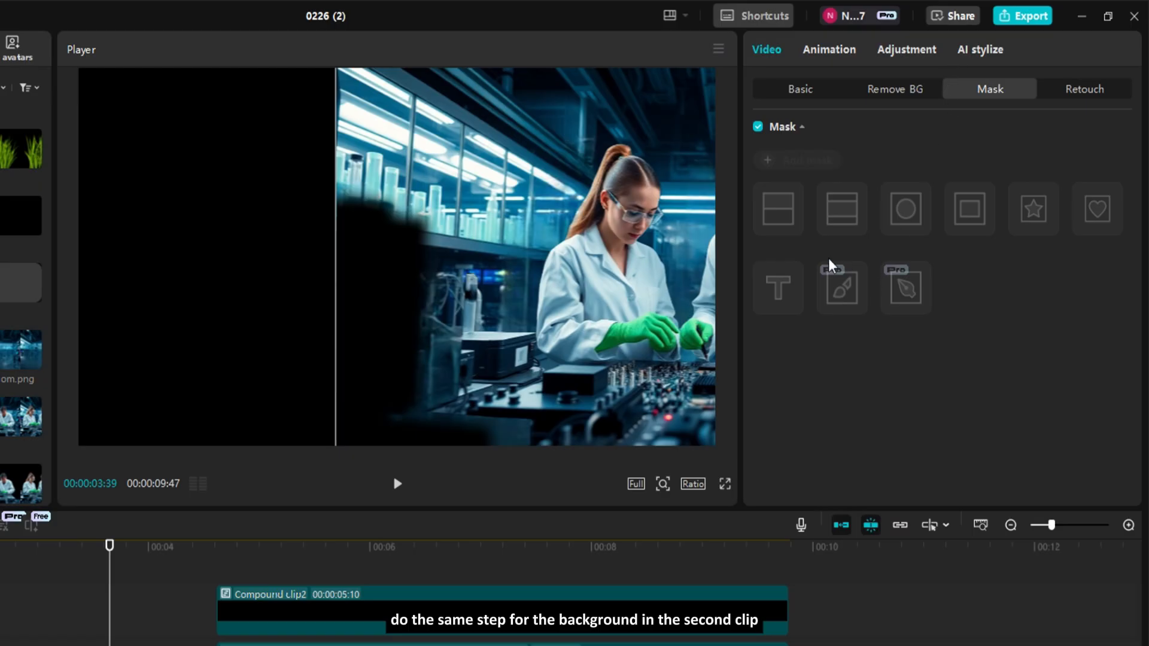
pyautogui.click(969, 208)
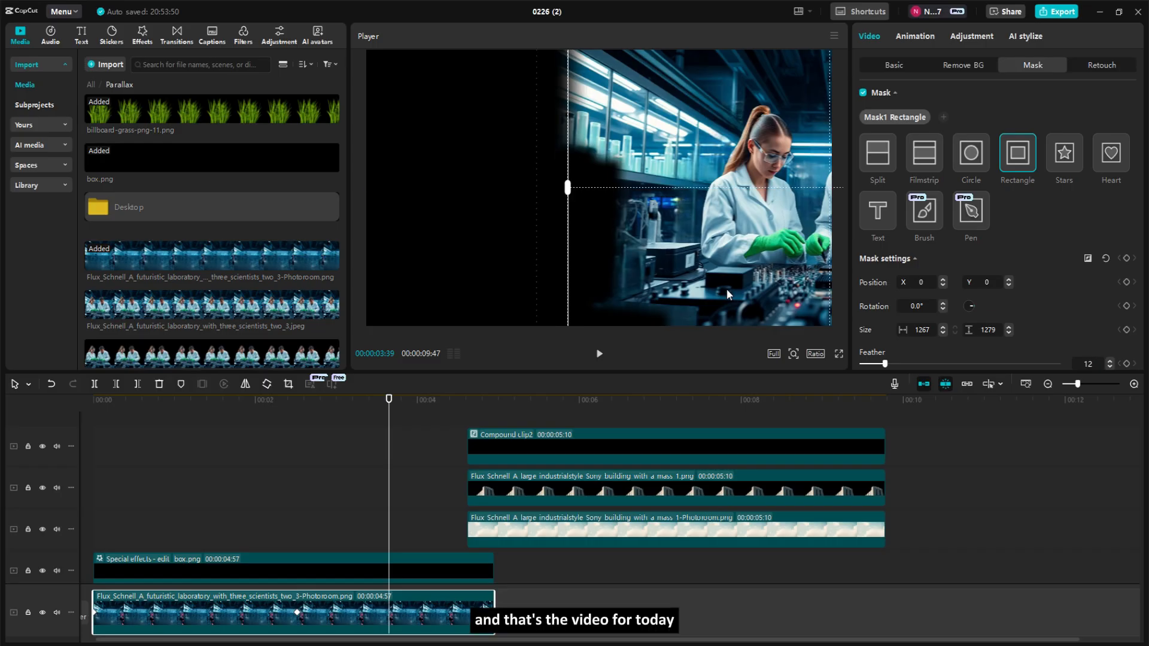
pyautogui.click(893, 65)
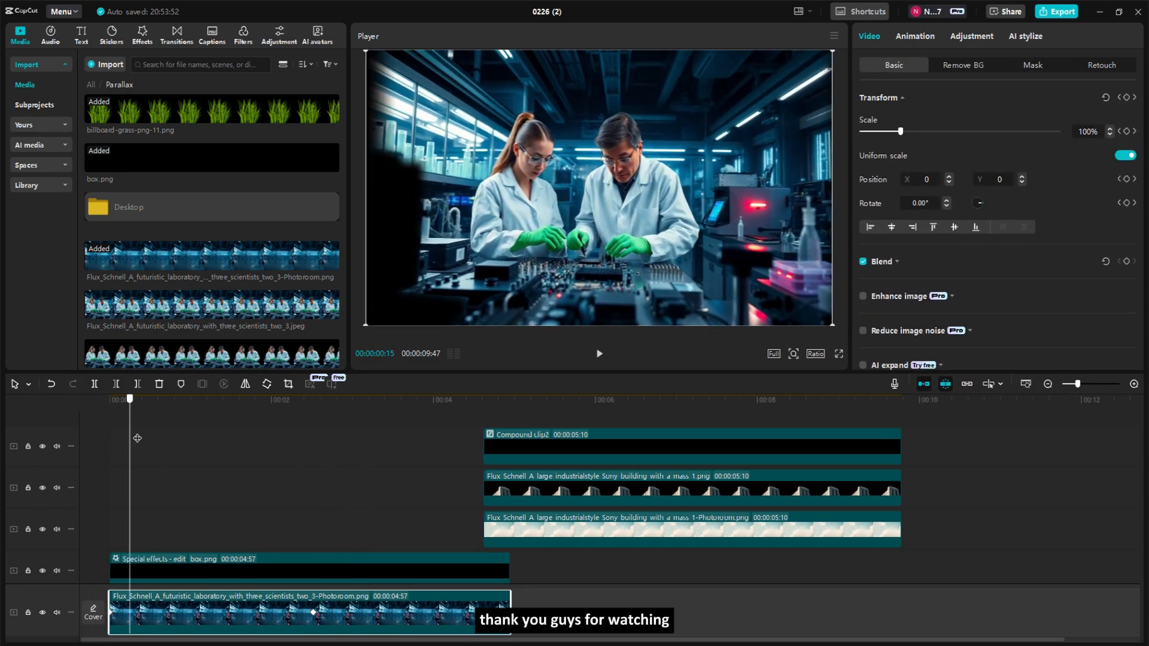
pyautogui.click(561, 399)
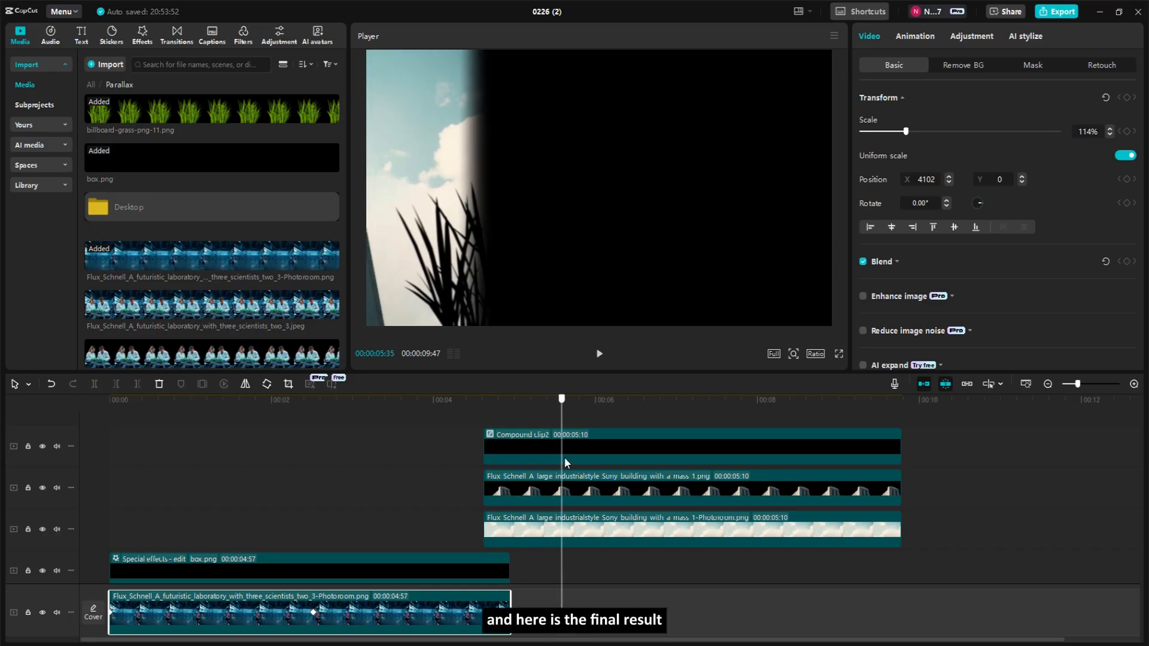